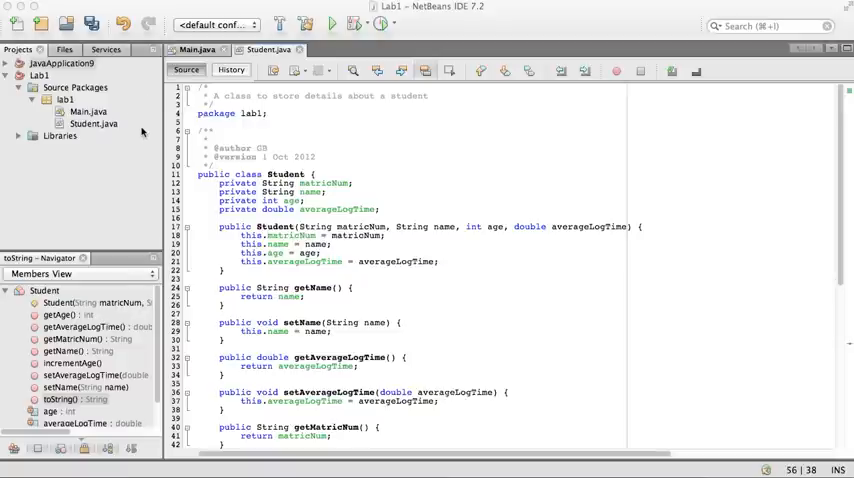
mouse_move(180, 20)
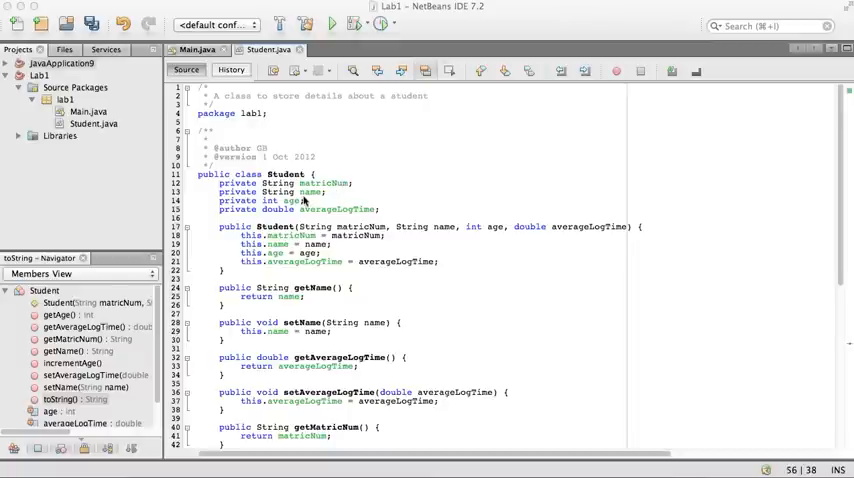
mouse_move(296, 207)
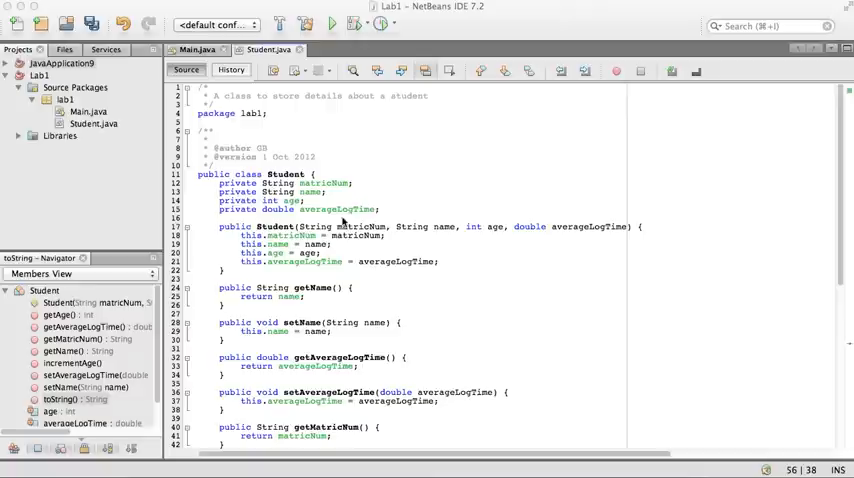
Step: Scroll through the Student class source and return to editing Main.java
scroll("down", 3)
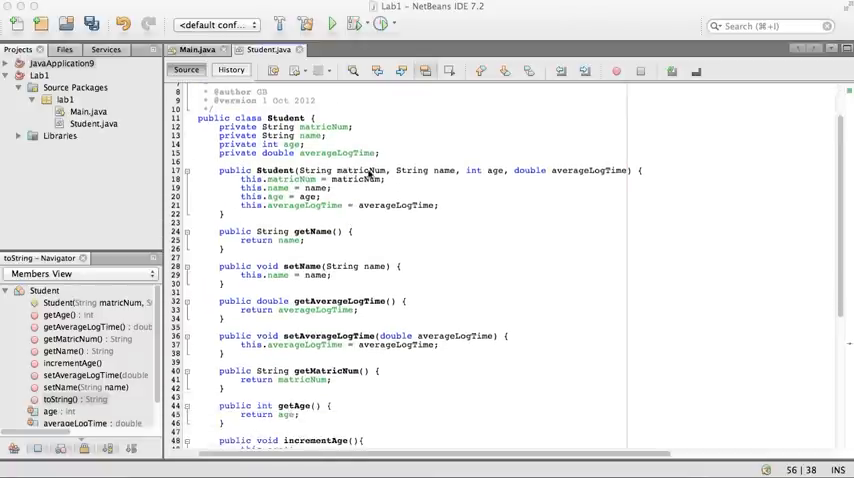
scroll("down", 3)
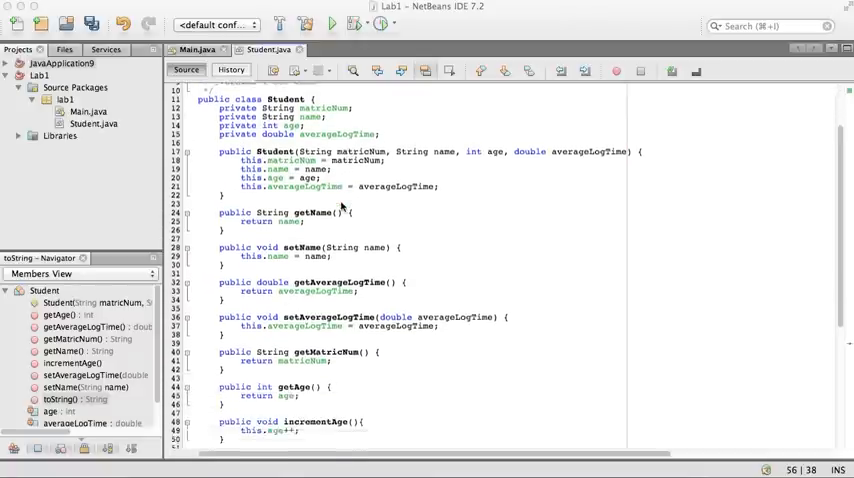
scroll("down", 3)
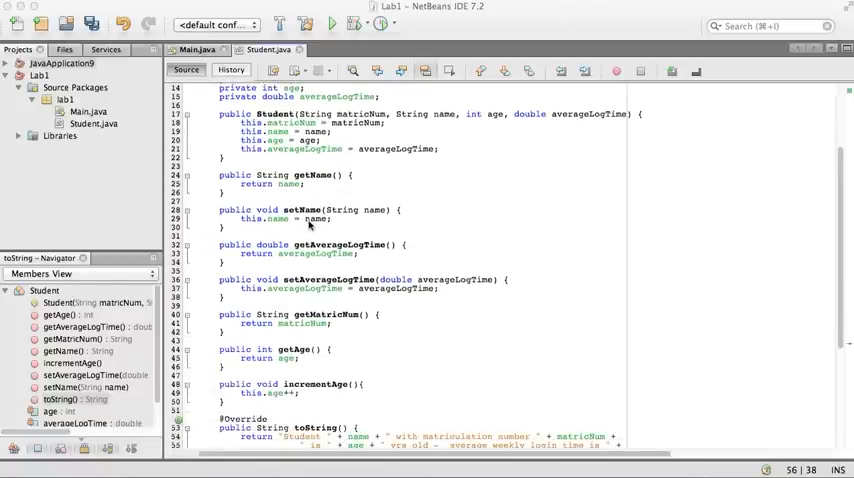
scroll("down", 3)
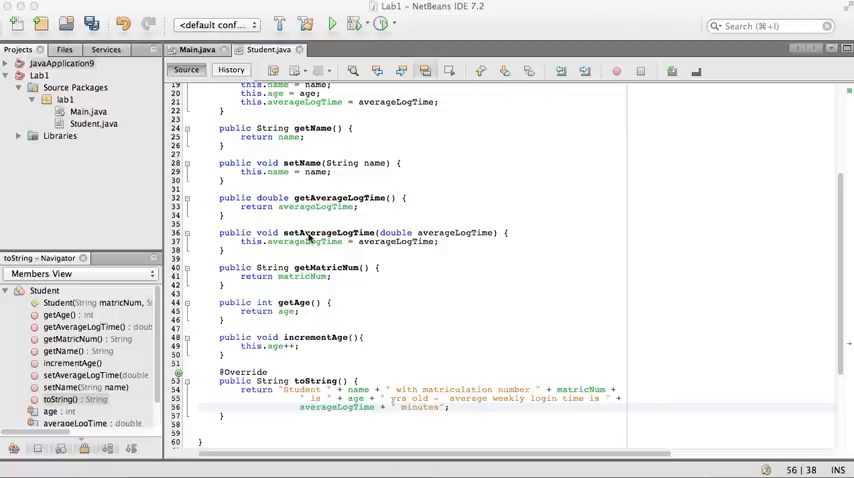
scroll("down", 3)
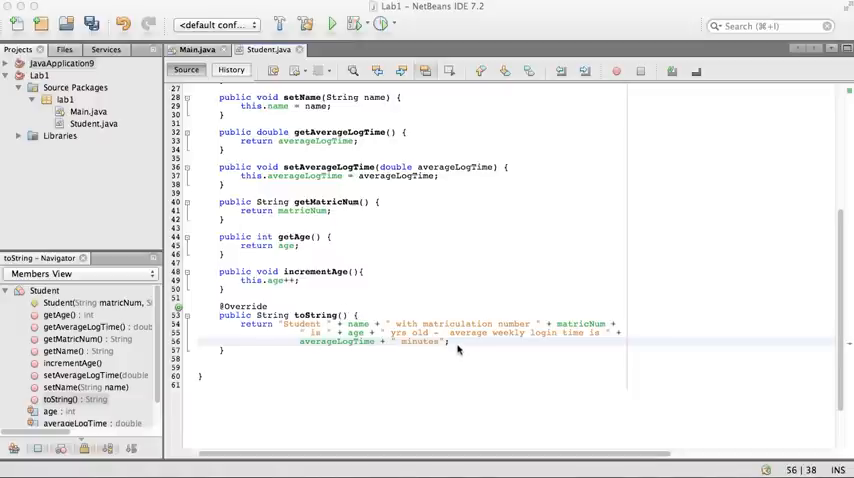
mouse_move(535, 353)
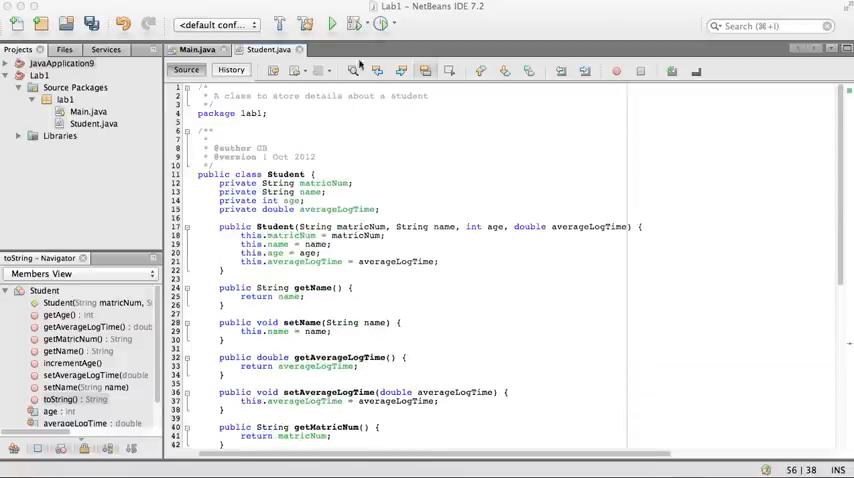
left_click(195, 50)
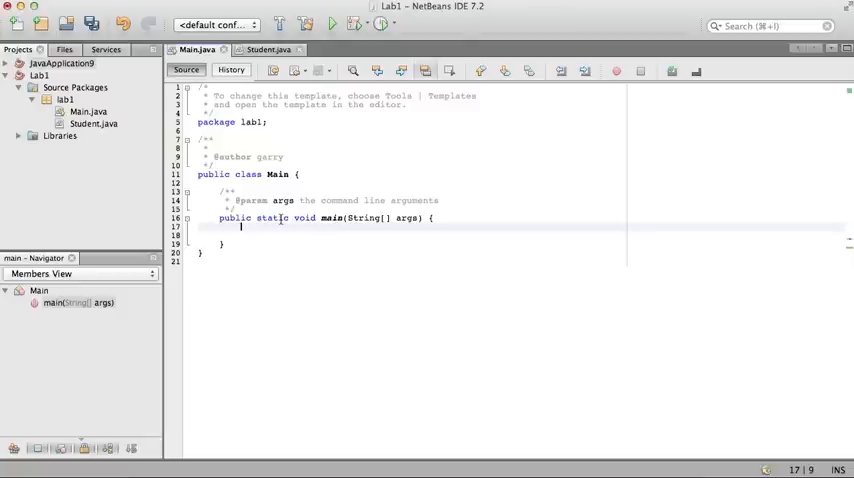
Step: Declare int[] a1 = new int[5] in main and print a1 with System.out.println
type("int[]")
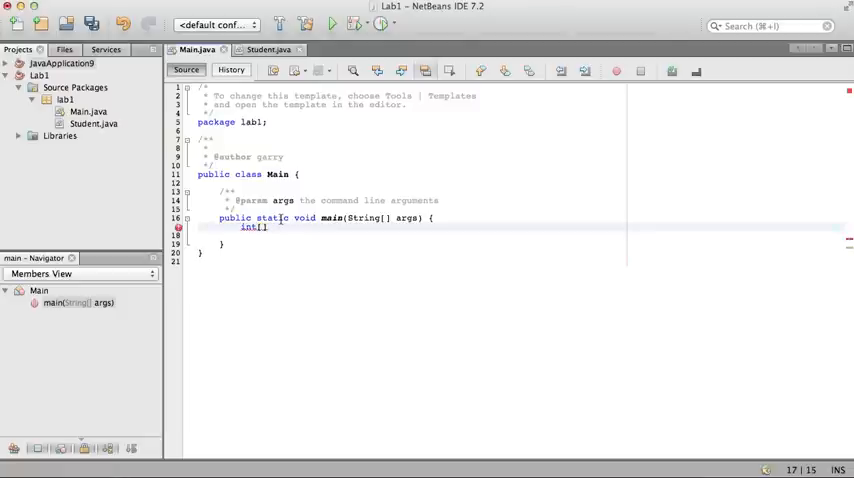
type("a")
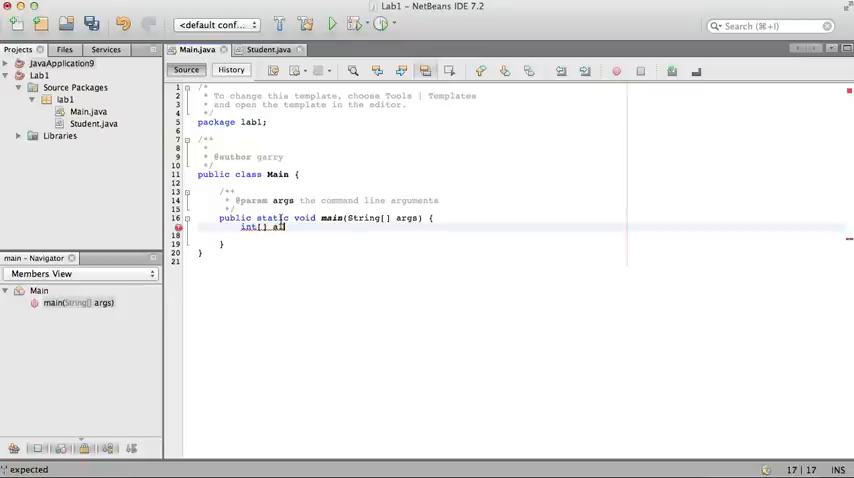
type("= n")
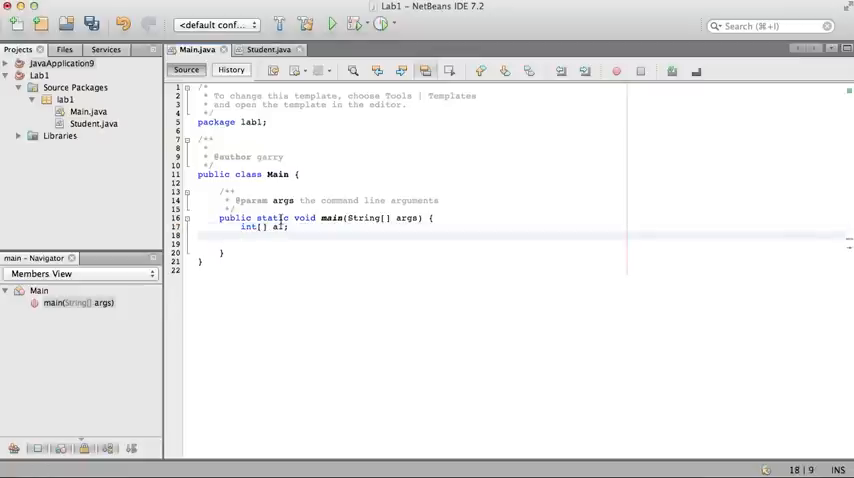
type("System.out.println(\"\");")
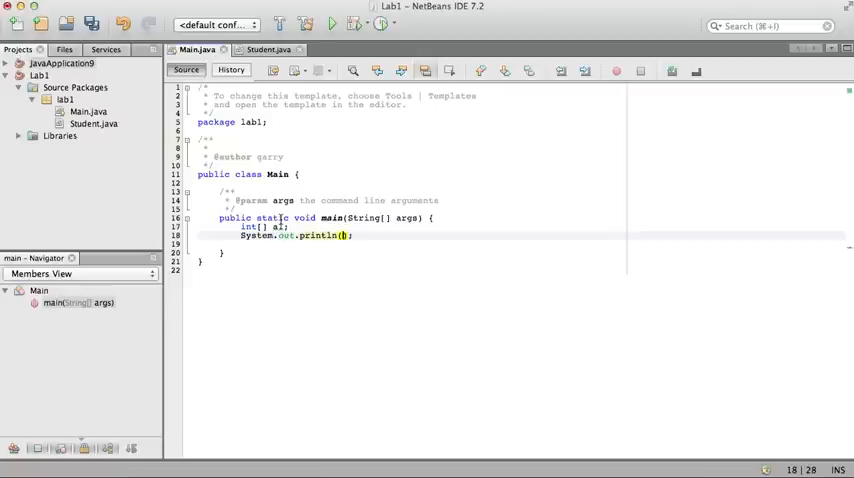
type("a1")
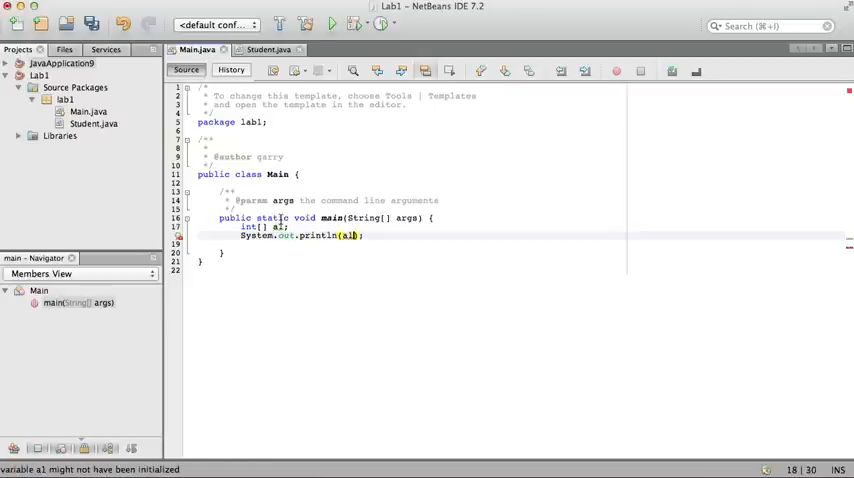
mouse_move(178, 242)
type(" = ")
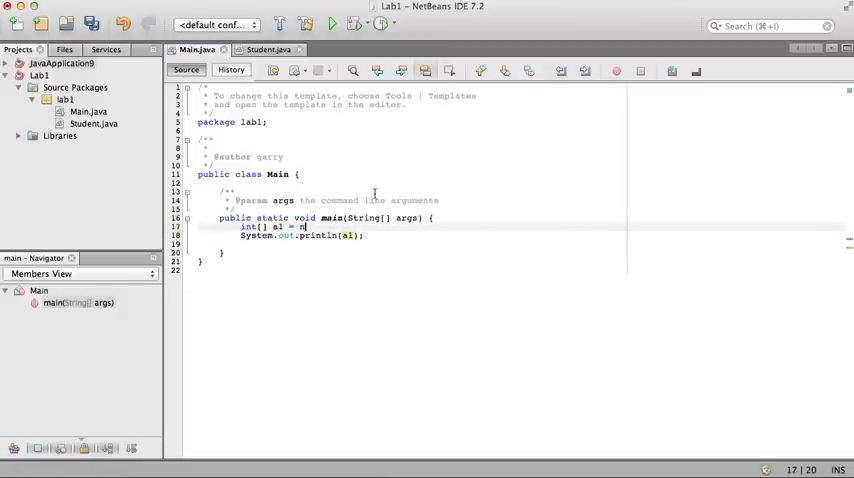
type("new int[1")
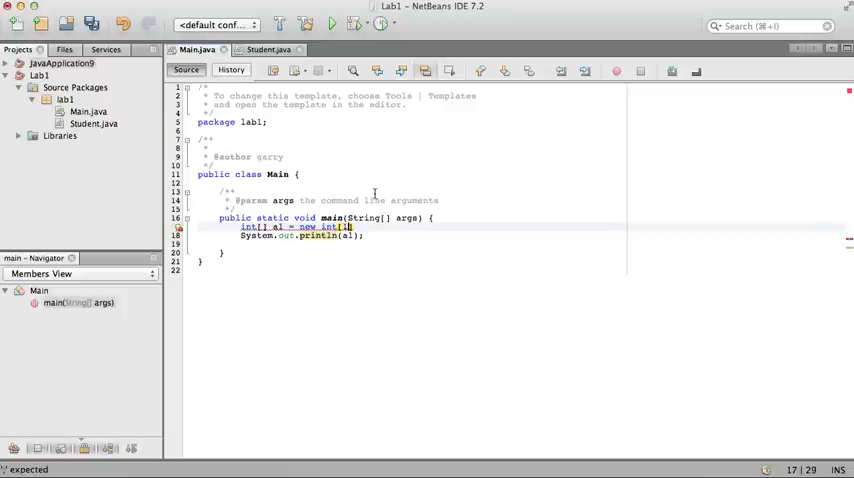
type("5")
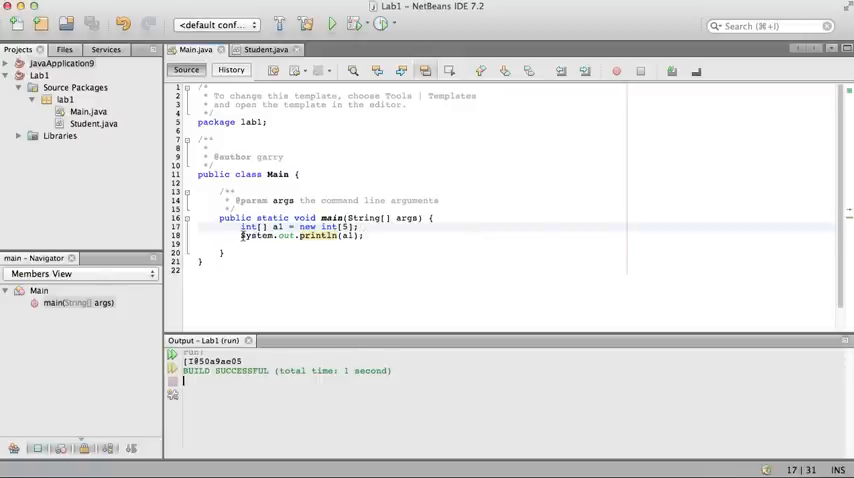
Step: Wrap the print in for (int i=0; i < a1.length; i++){ so each element is printed
key("Enter")
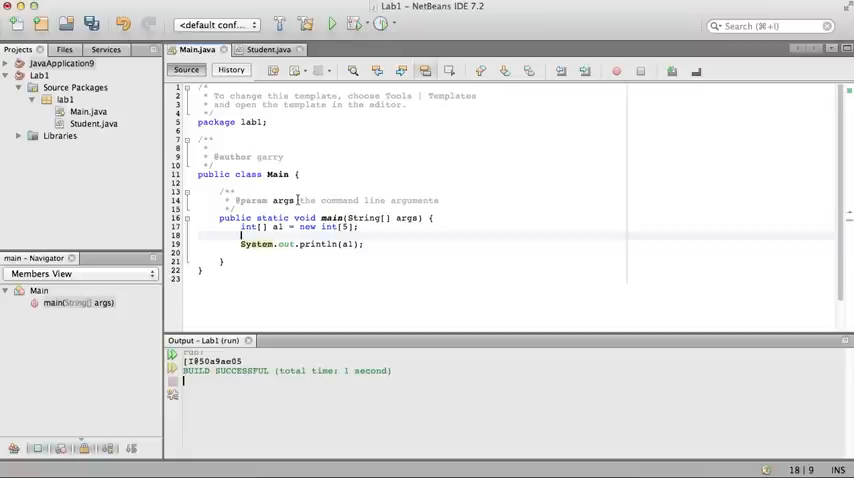
type("for (")
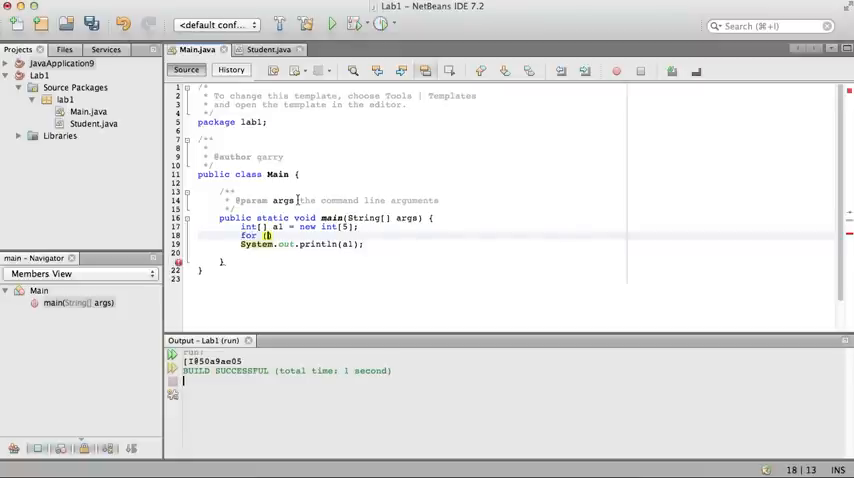
type("int i=0; i")
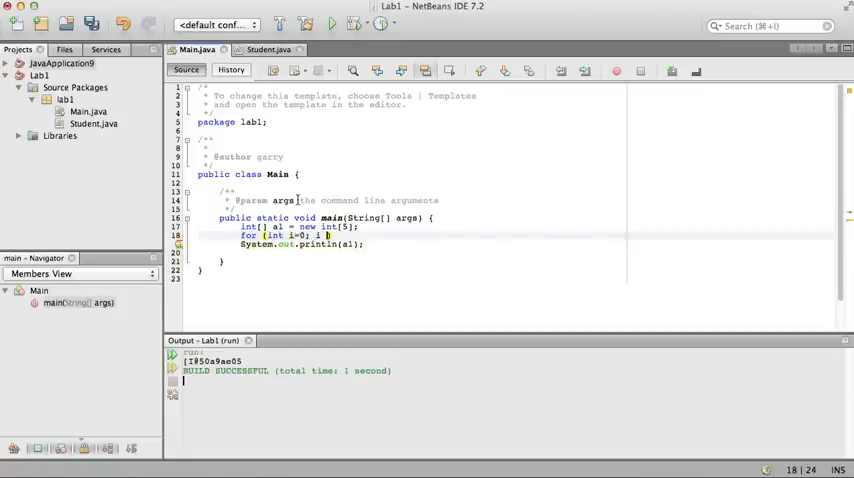
type("< a1.length; i")
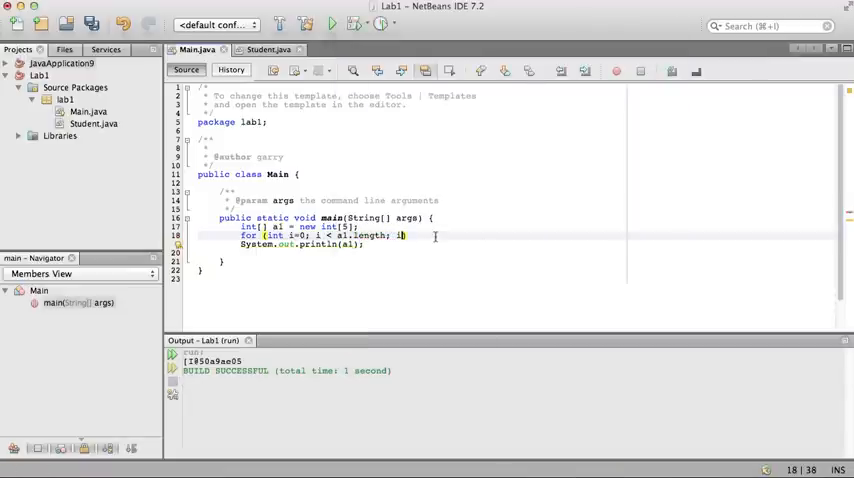
type("++){")
left_click(302, 244)
type("[i]")
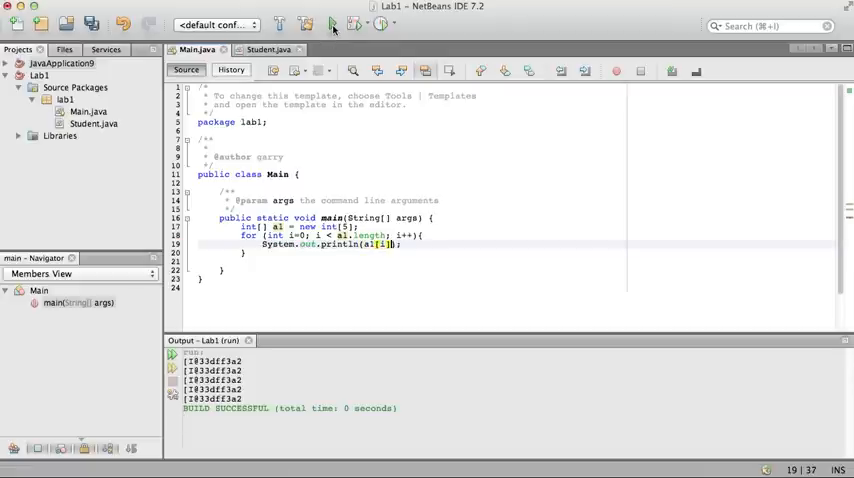
Step: Run the loop version, then assign a1[2]=7 and a1[5]=4 before the loop
left_click(328, 25)
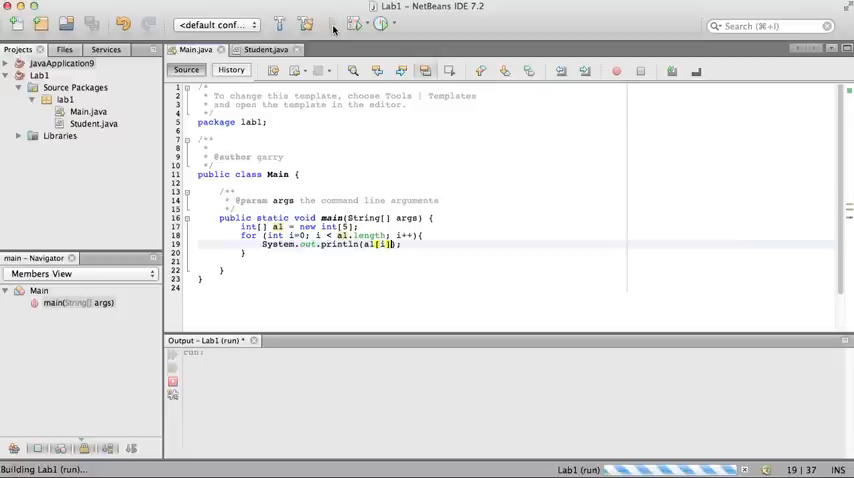
left_click(329, 24)
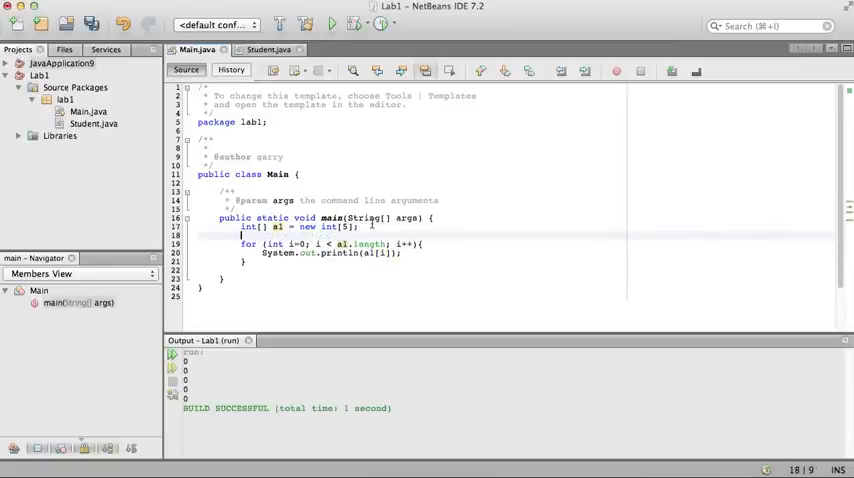
type("al[3]=")
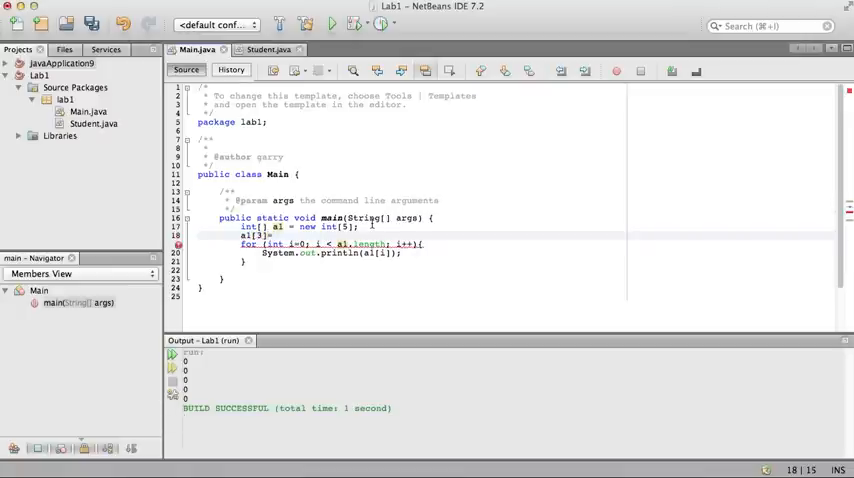
type("7;")
type("a1[5]=4;")
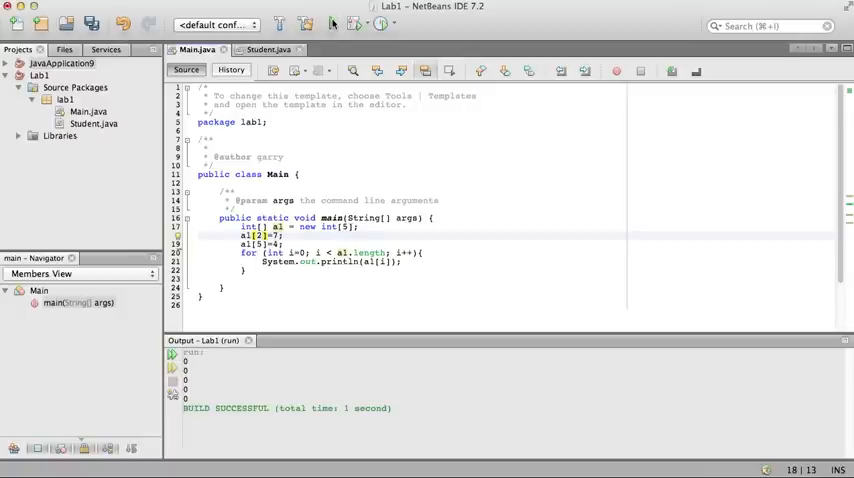
Step: Run to hit the out-of-bounds error, correct the index to a1[4], and rerun printing 0 0 7 0 4
left_click(357, 24)
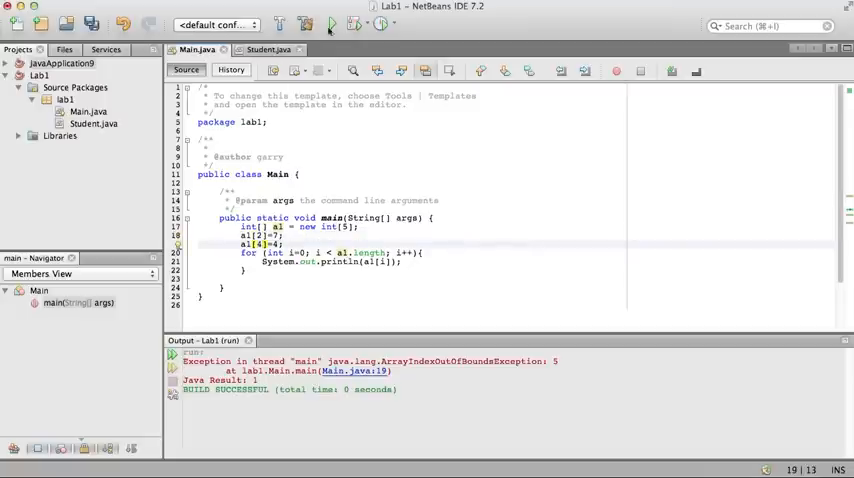
left_click(325, 25)
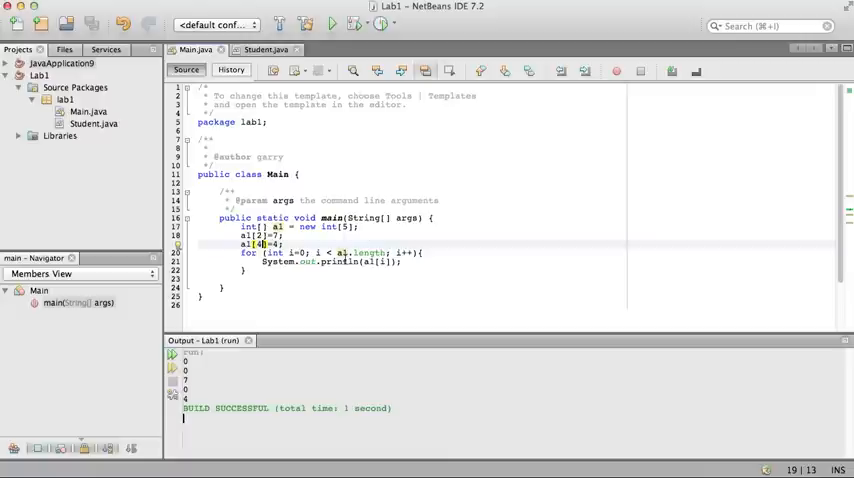
mouse_move(285, 270)
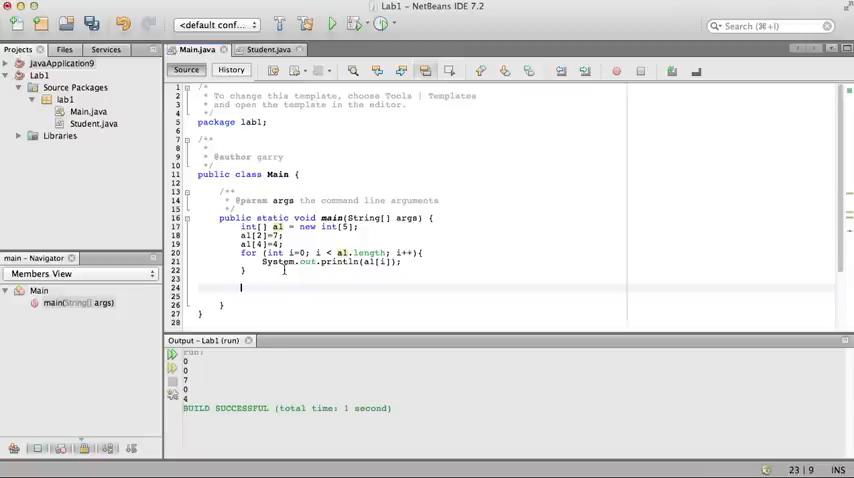
Step: Declare ArrayList<int> a2 = new ArrayList<int>(); below the loop
type("Array")
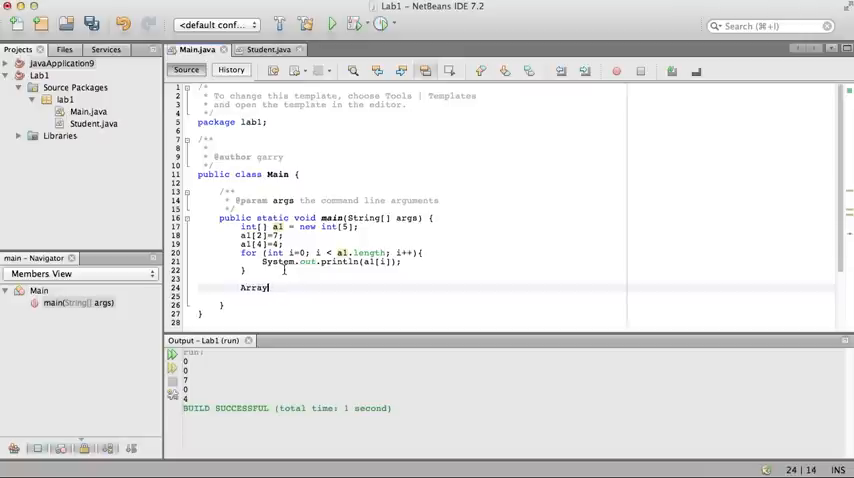
type("List")
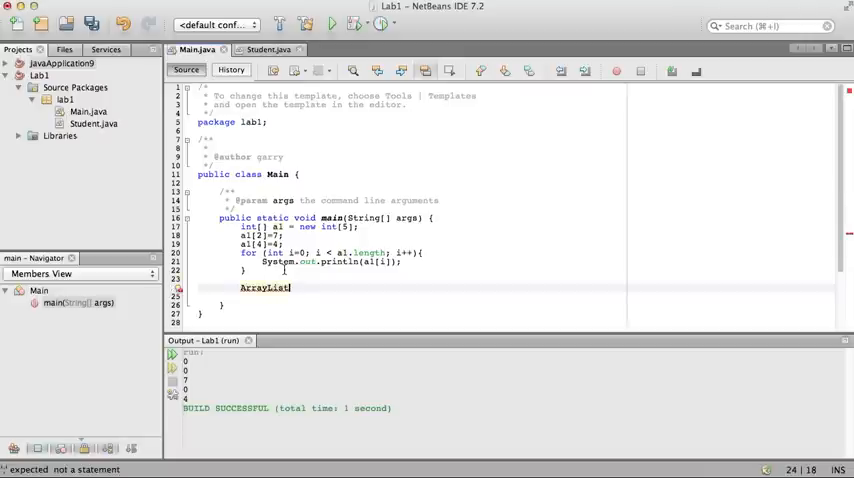
type("<")
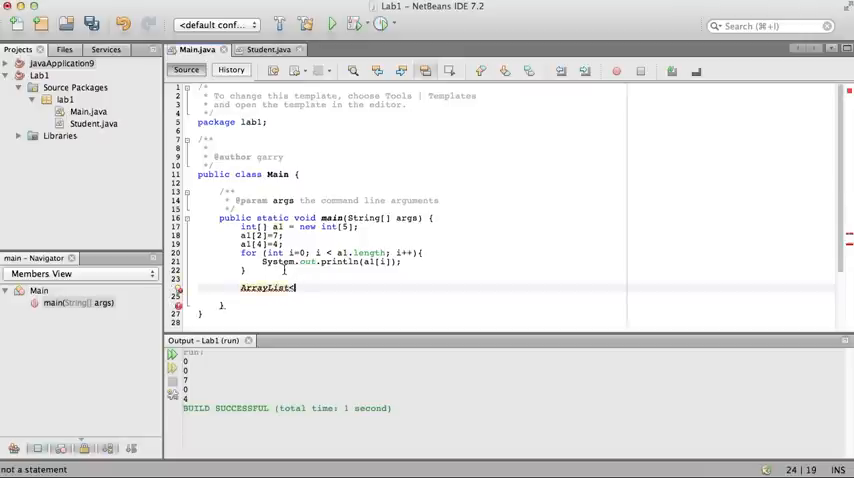
type("int>")
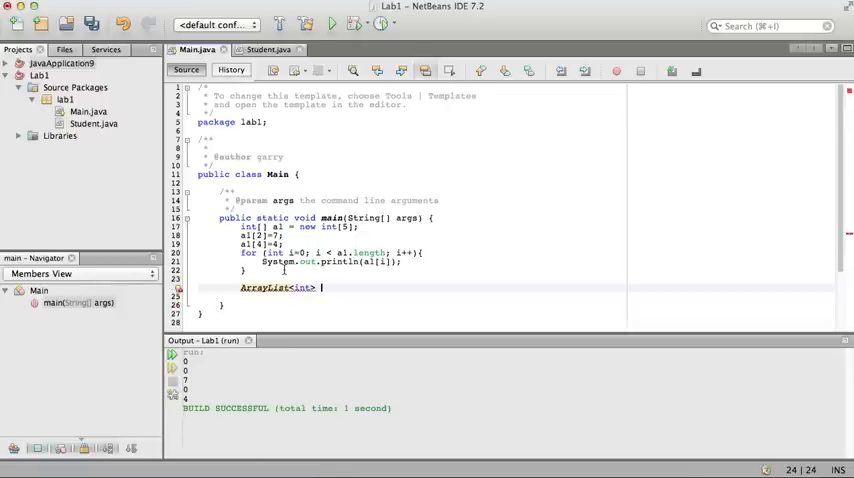
type("a2 =")
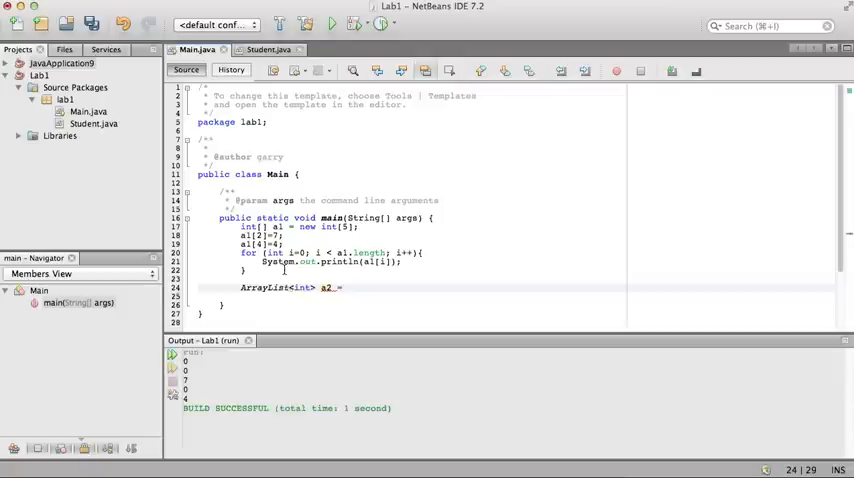
type("new ArrayList")
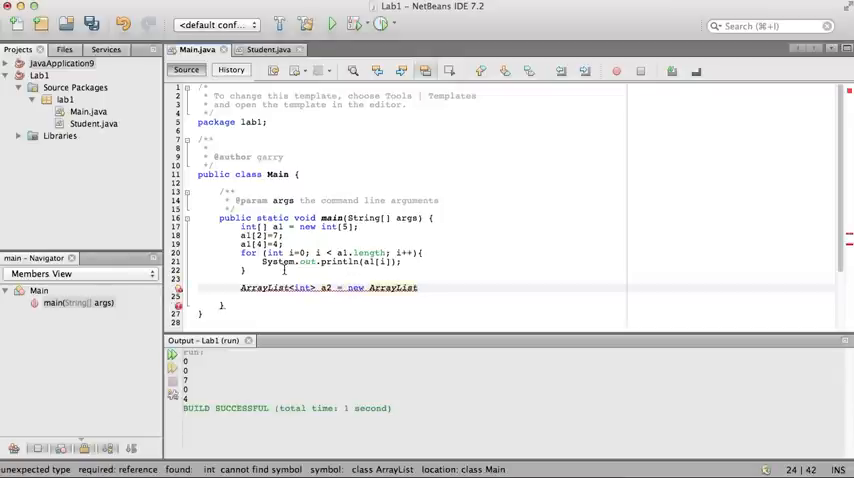
type("<int")
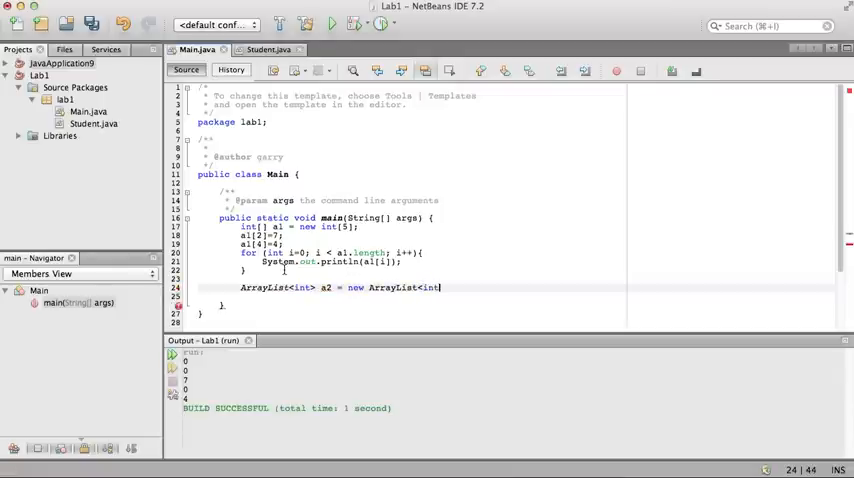
type("();")
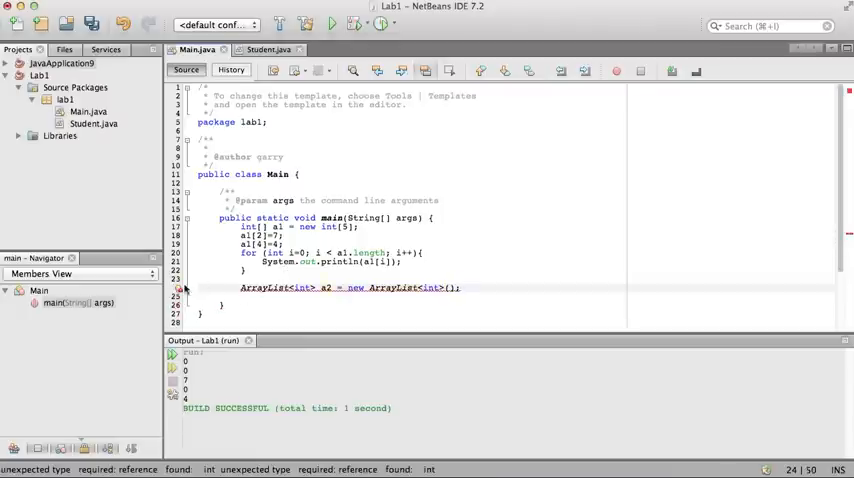
Step: Use the error hint to add the import for java.util.ArrayList
left_click(175, 291)
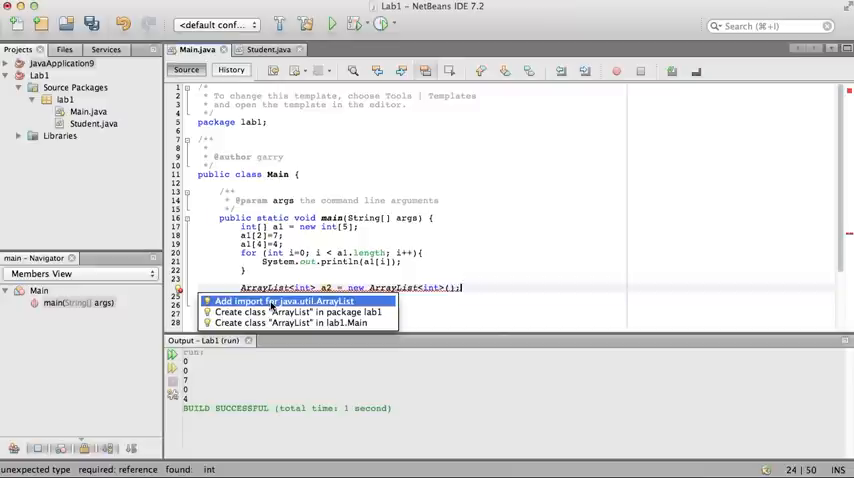
left_click(290, 302)
type("Integer")
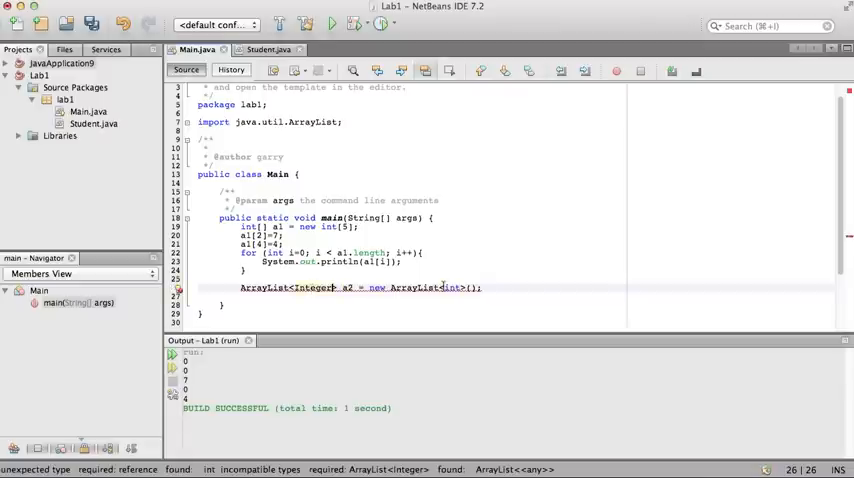
mouse_move(458, 288)
type("Integer")
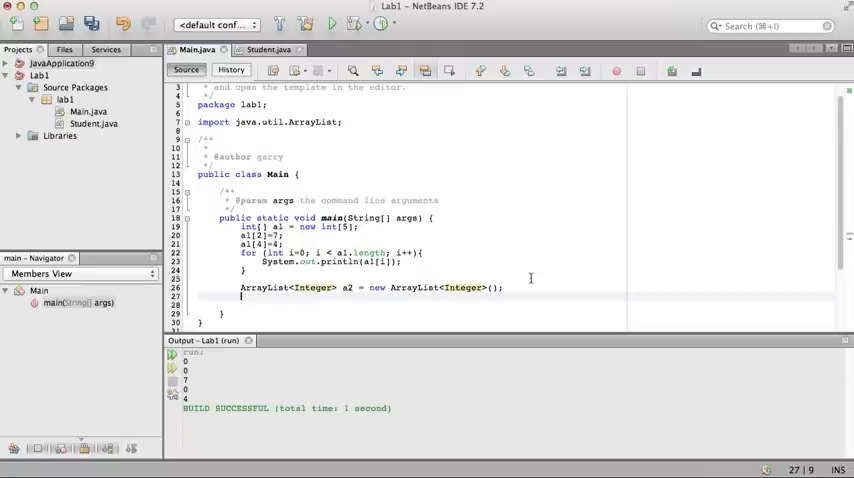
Step: Print a2 via the sout template, run to show [], and start a2.add(3) above it
type("sout")
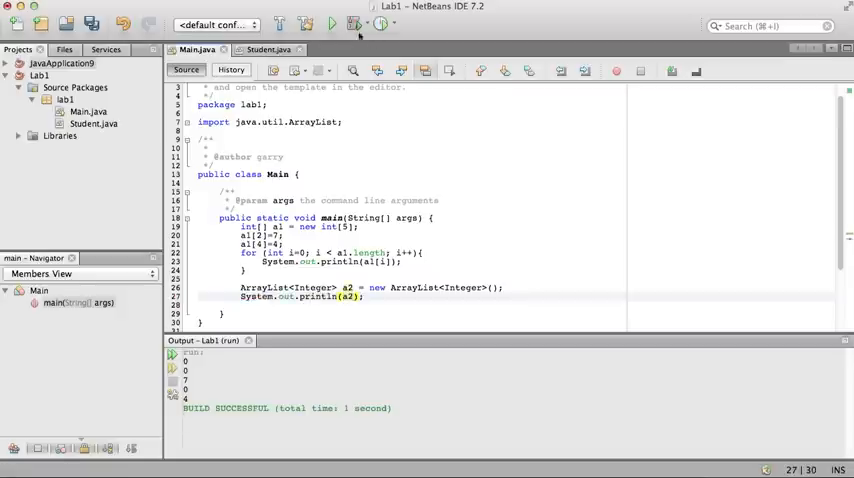
left_click(332, 23)
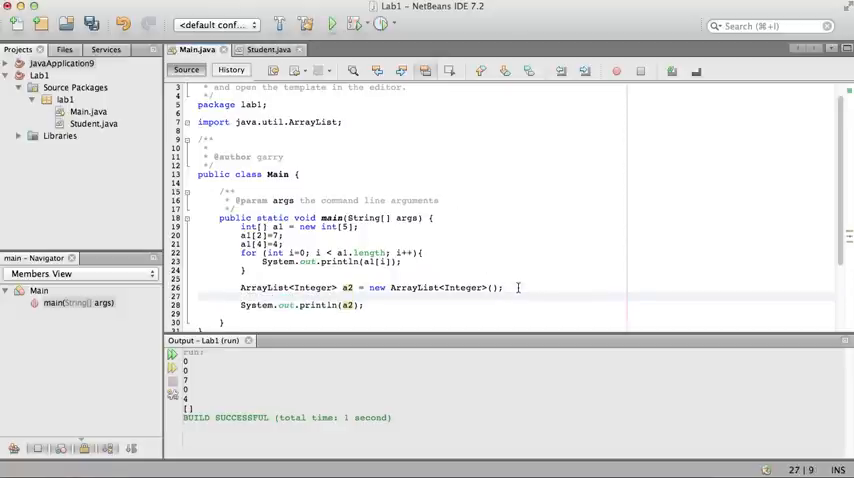
type("a2.add(3);")
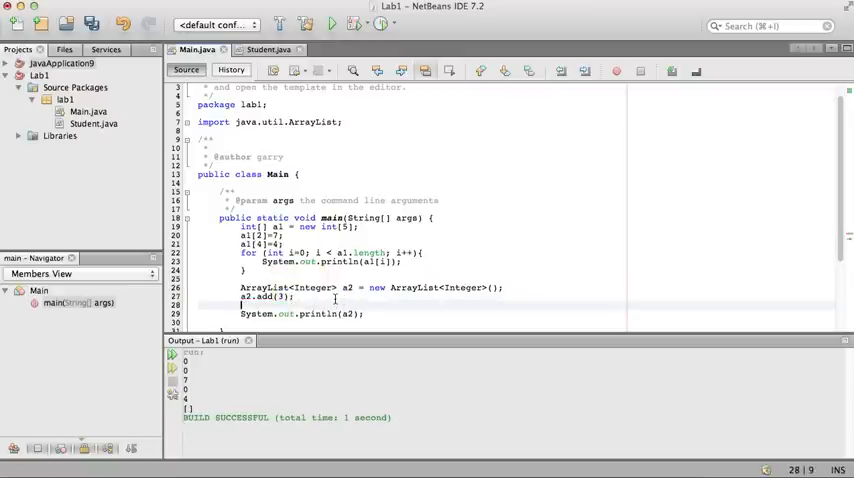
Step: Add a second call a2.add(10) after a2.add(3)
type("a2.add(10")
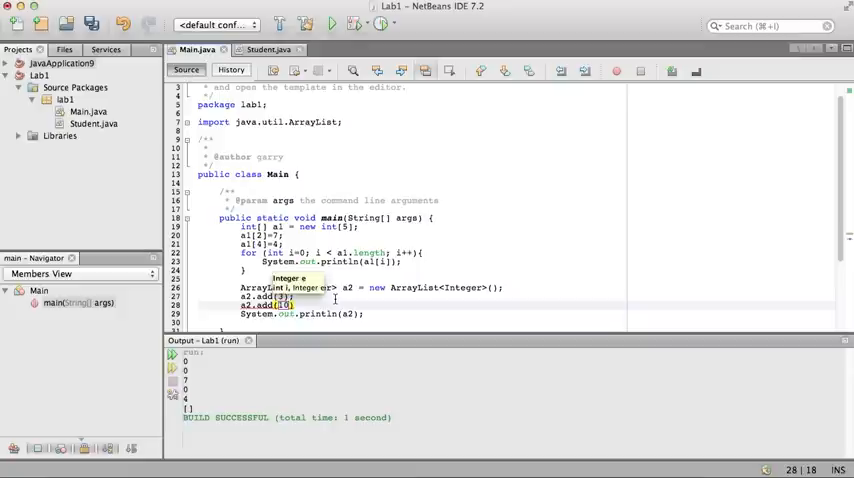
mouse_move(333, 23)
type(";")
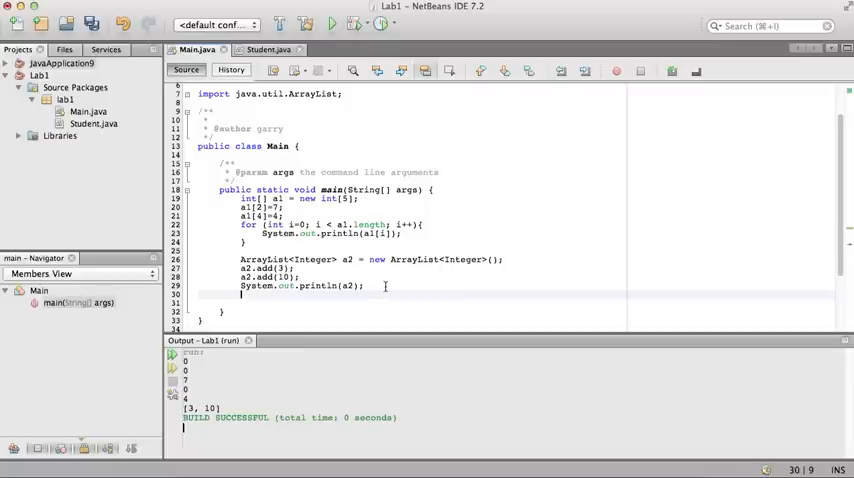
Step: Write a for (Integer i: a2) loop that prints each element i
type("for")
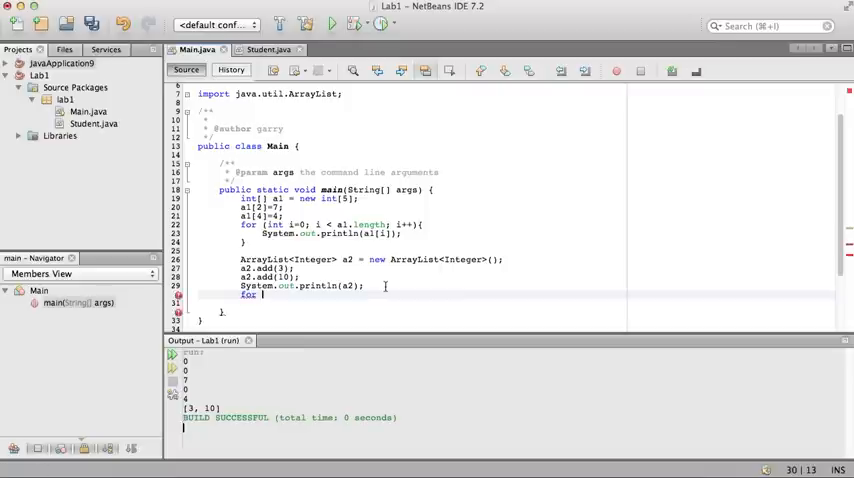
type("(){")
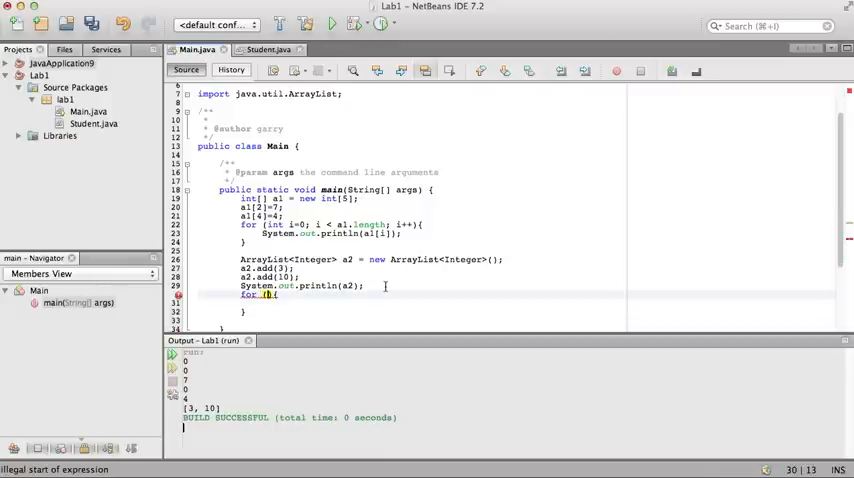
type("Integer i:")
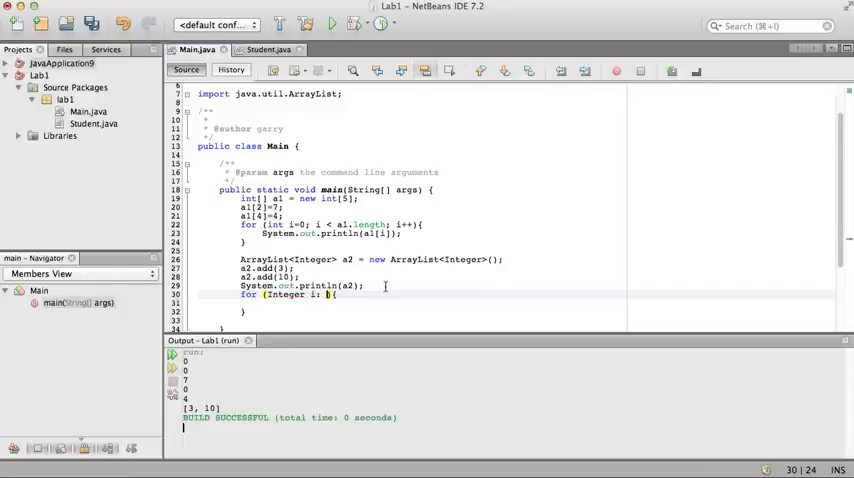
type("a2)")
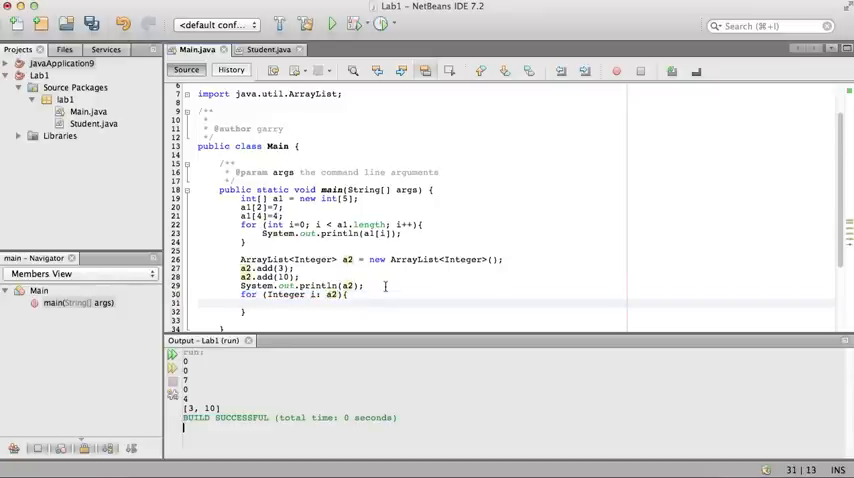
type("sout")
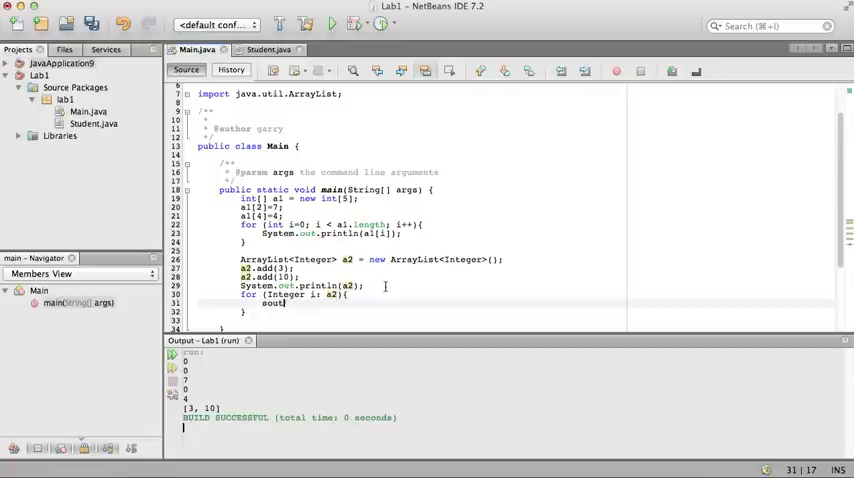
type("System.out.println(\"\");")
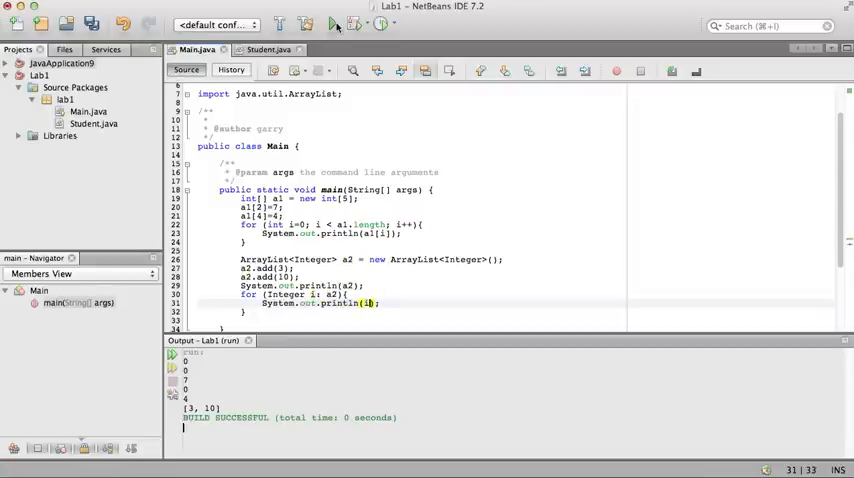
Step: Run to output 3 and 10 separately, then view the Student class source
left_click(325, 24)
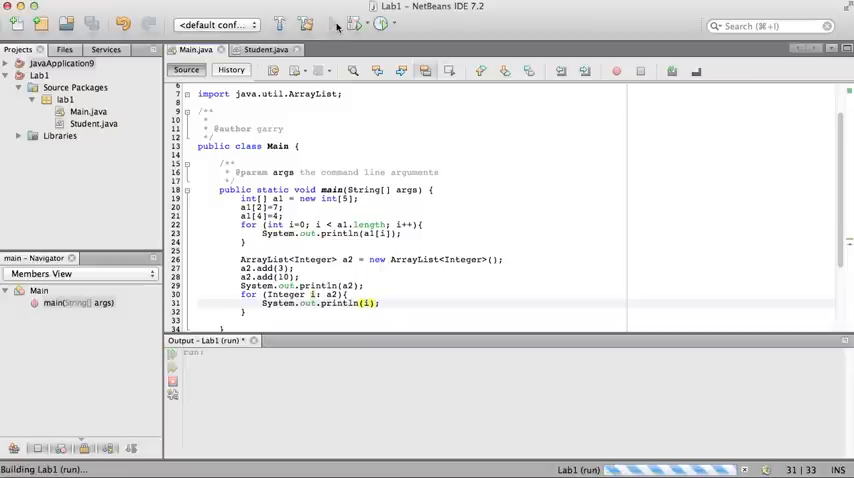
left_click(311, 24)
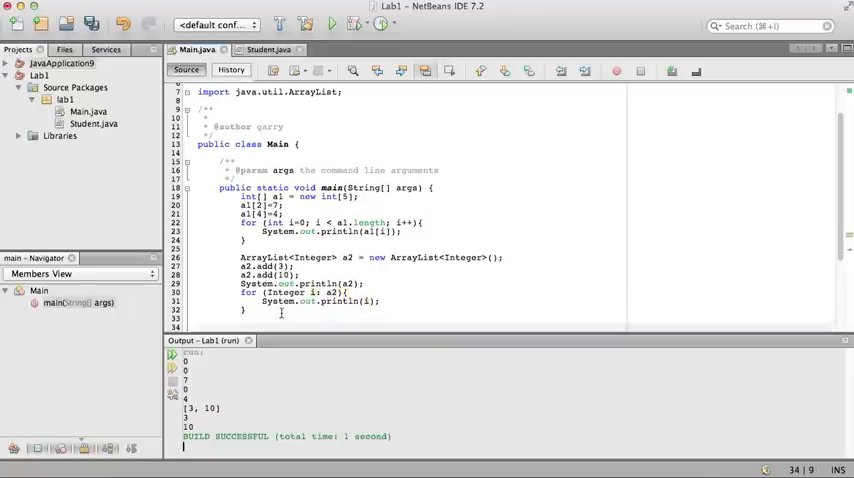
left_click(283, 51)
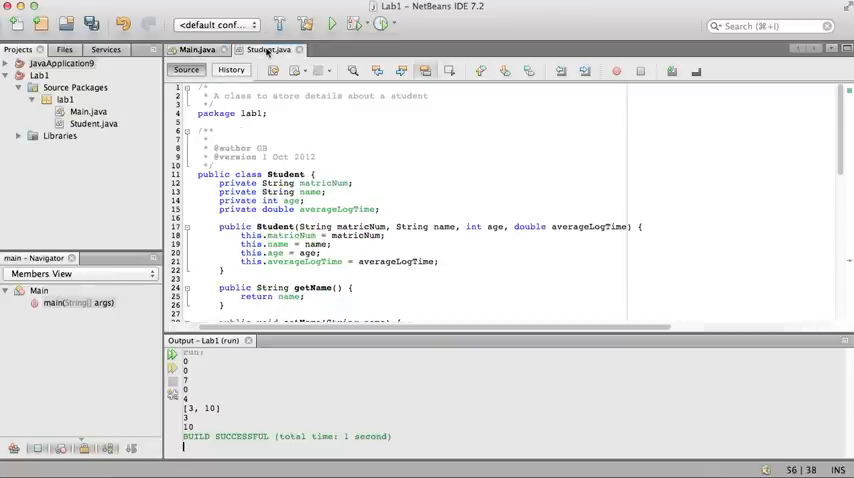
Step: Declare Student[] s1 = new Student[3], run it, and loop over s1.length printing s1[i]
left_click(192, 59)
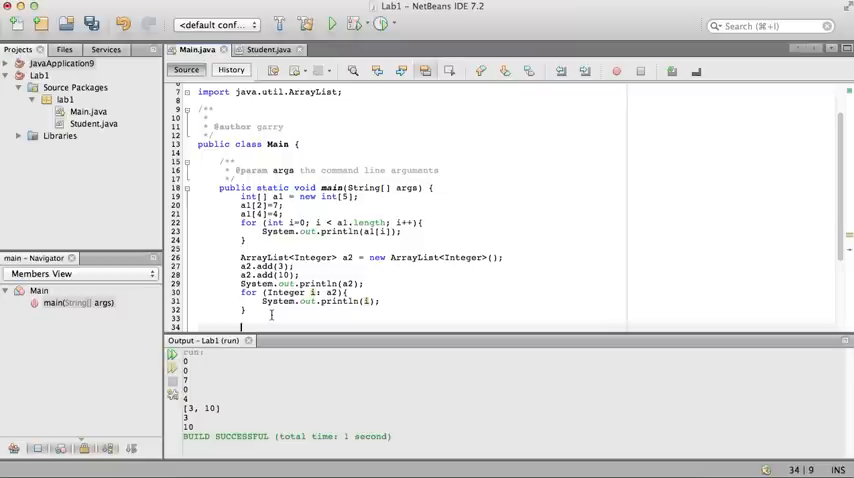
type("Student[] s1 = new Student[3];")
type("System.out.println(s1);")
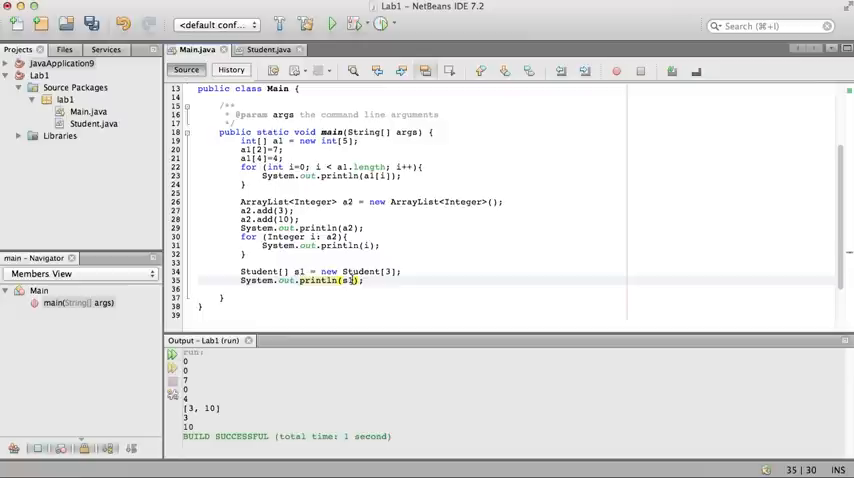
left_click(330, 24)
type("fo")
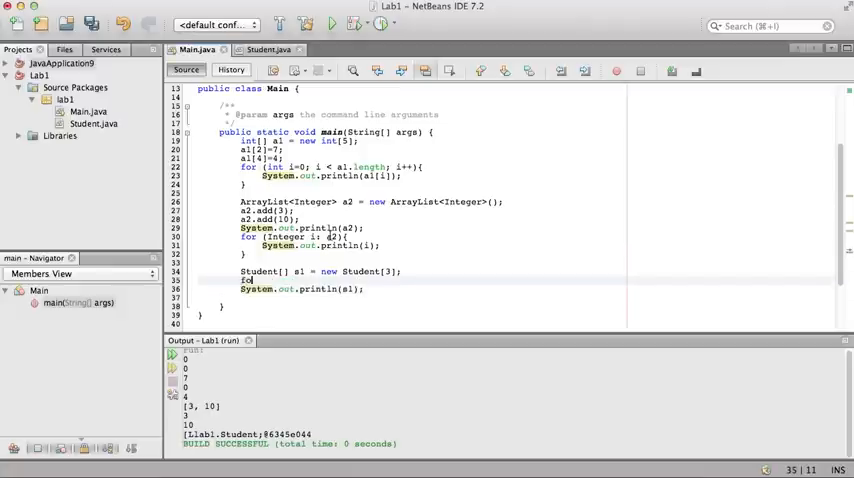
type("r (")
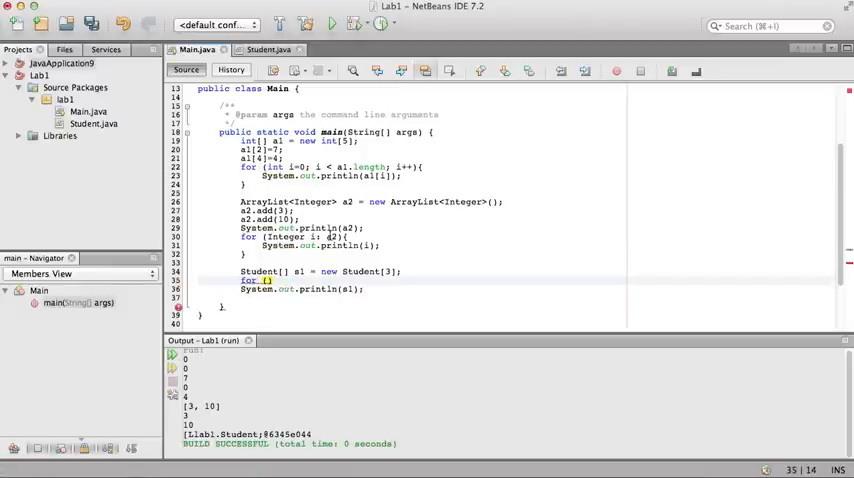
type("int i=0; i < s1.length; i++")
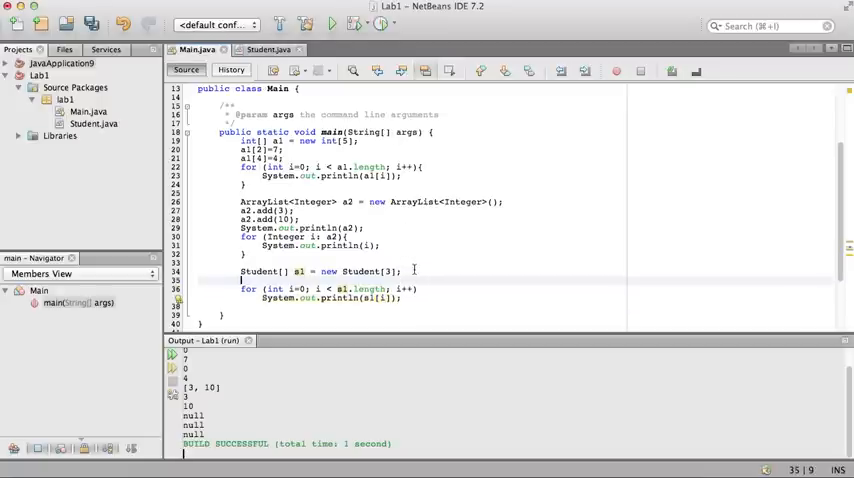
Step: Print s1[0].getAge() chosen from completion and run, producing a NullPointerException
type("System.out.println(\"\");")
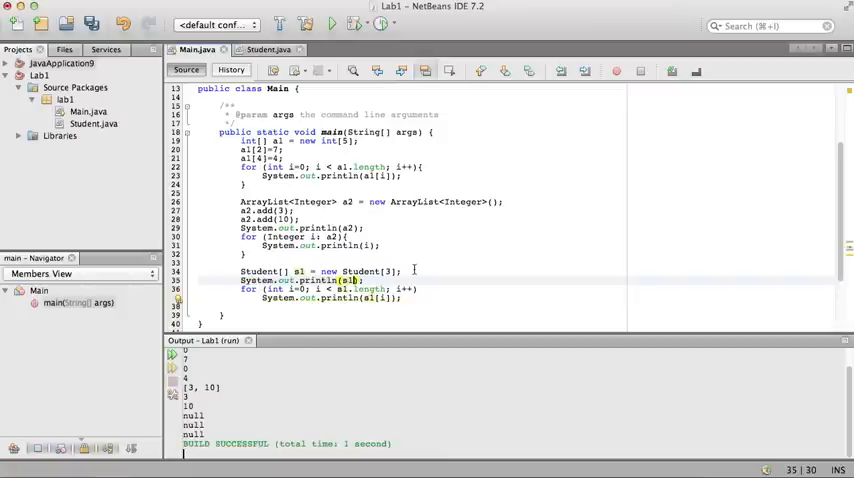
type("[0]")
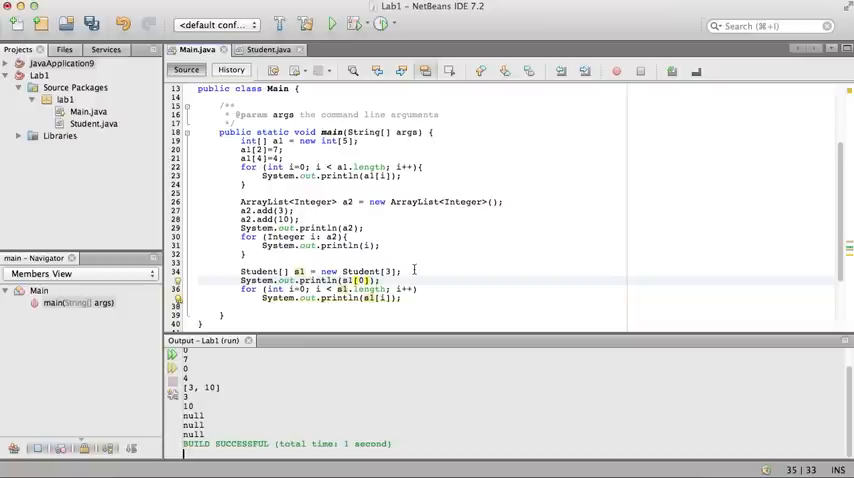
type(".")
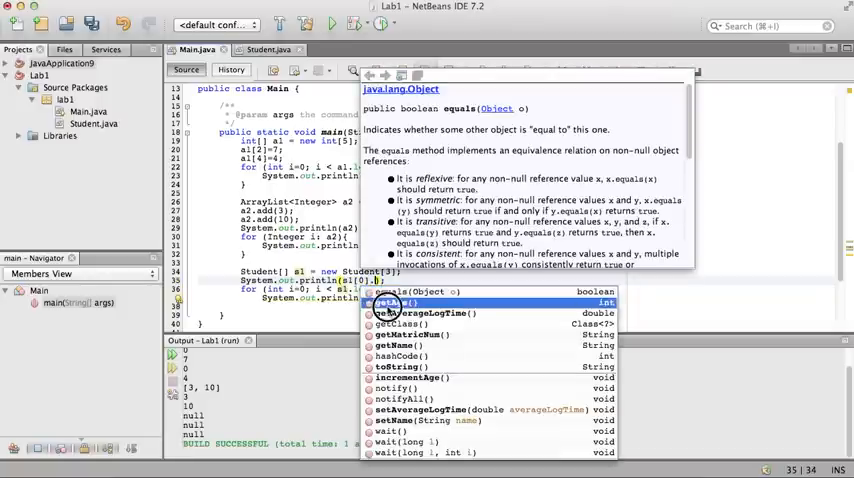
left_click(394, 303)
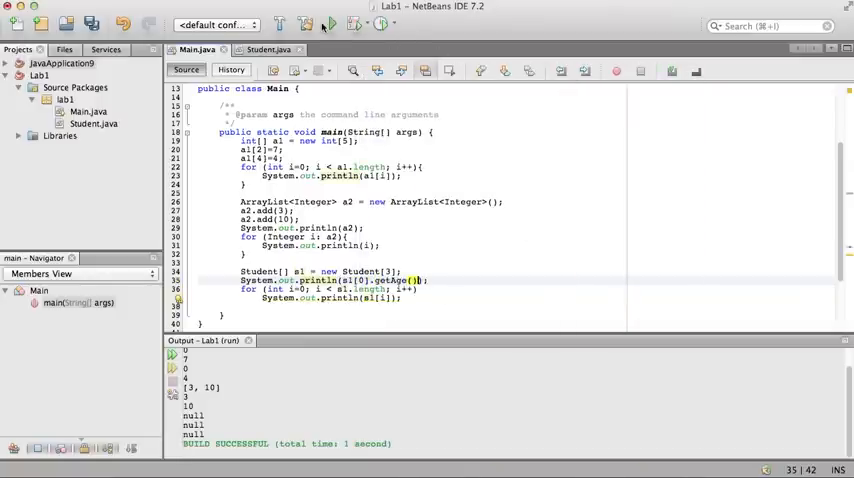
left_click(329, 24)
type("s1[0")
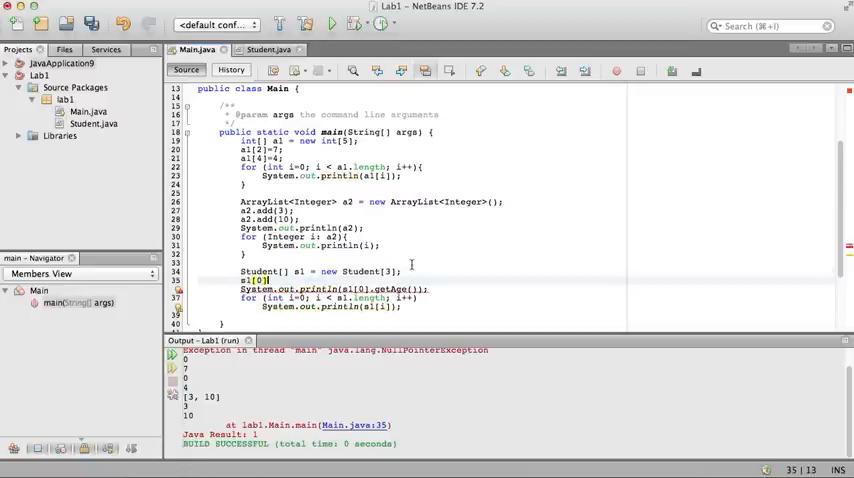
Step: Assign s1[0] = new Student("123456", "fred", 56, 0.001), checking the constructor signature
type("= new Student(")
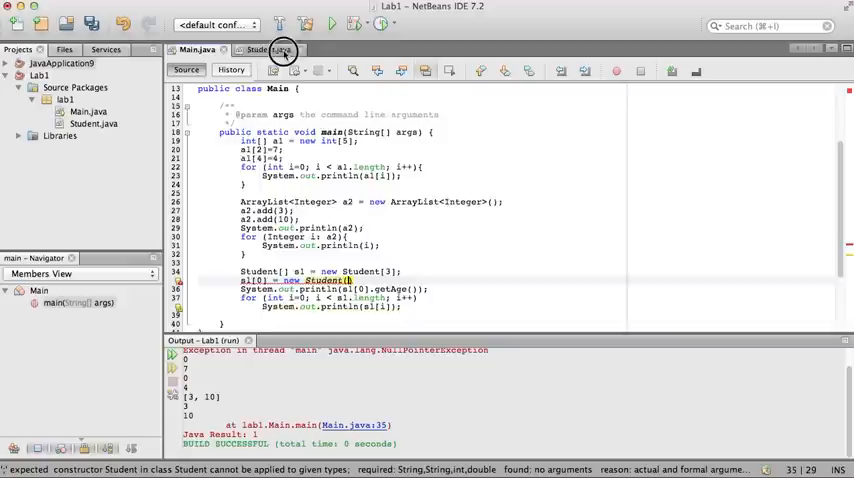
left_click(280, 50)
type("\"")
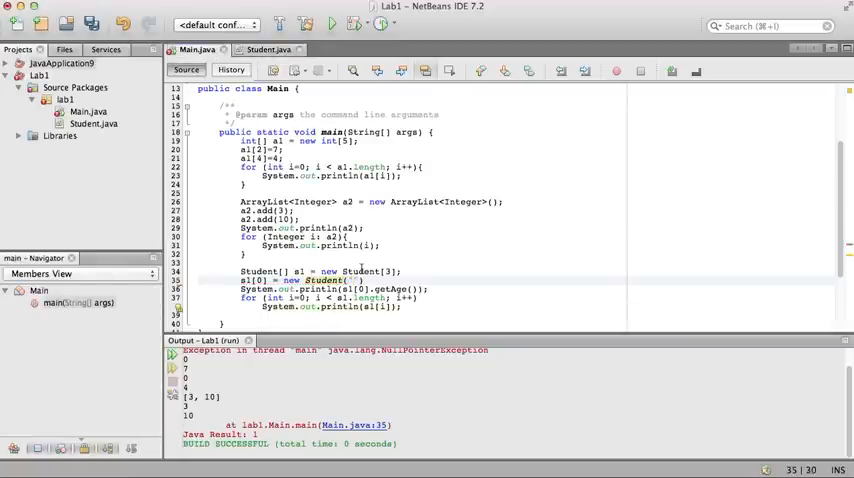
type("123456")
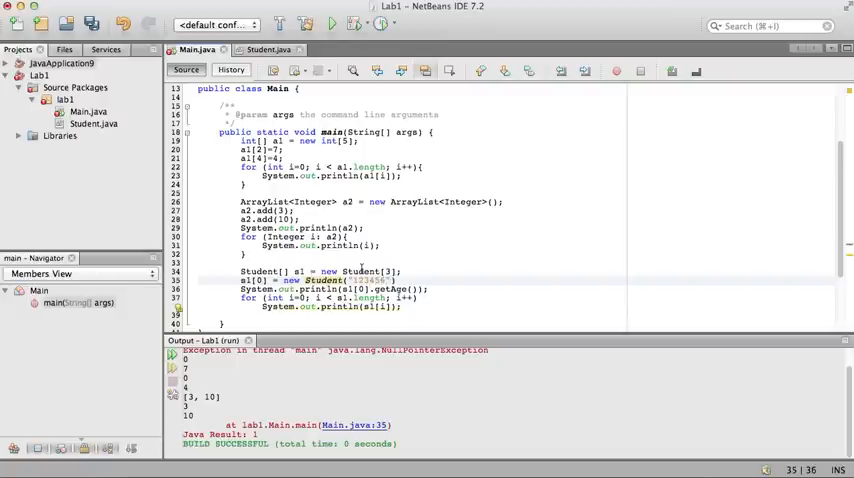
type(", \"fred\",")
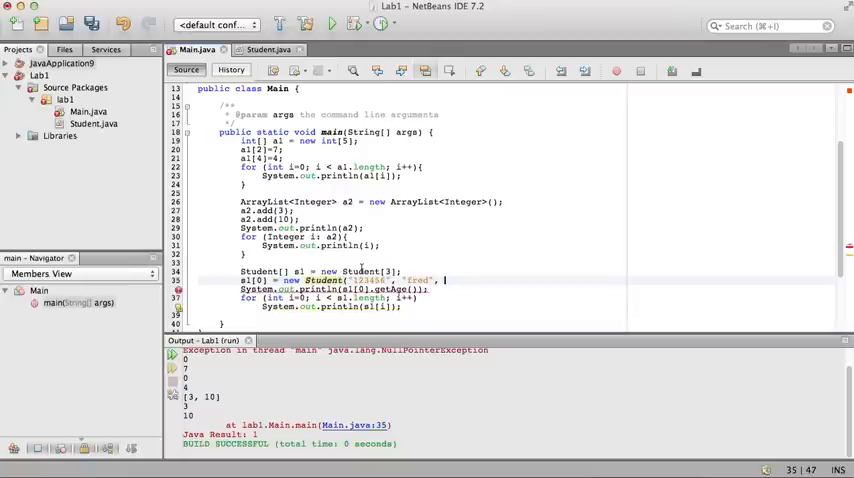
type("56,")
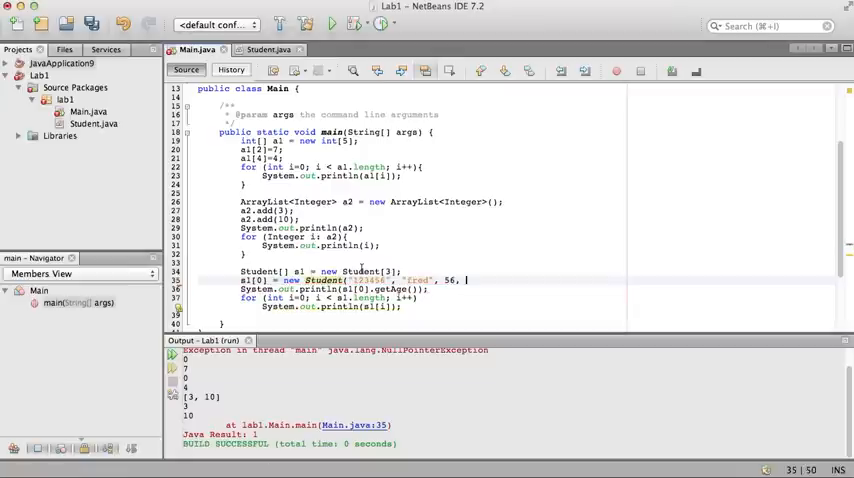
type("0.001);")
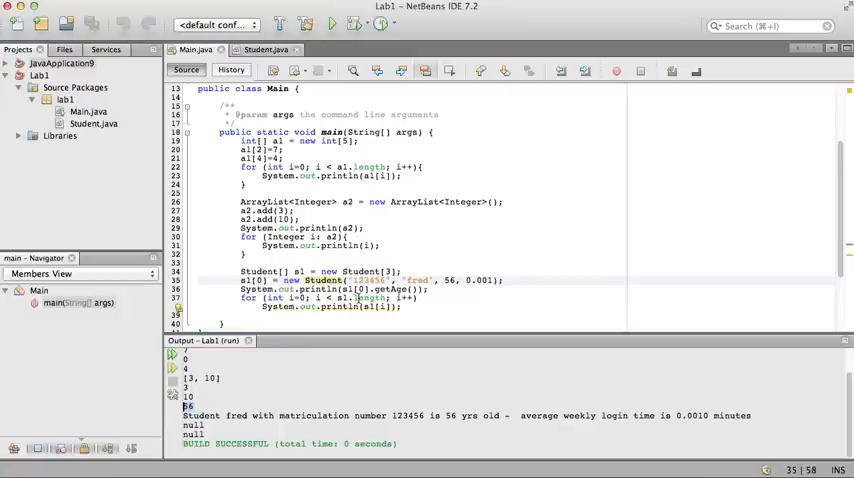
mouse_move(372, 307)
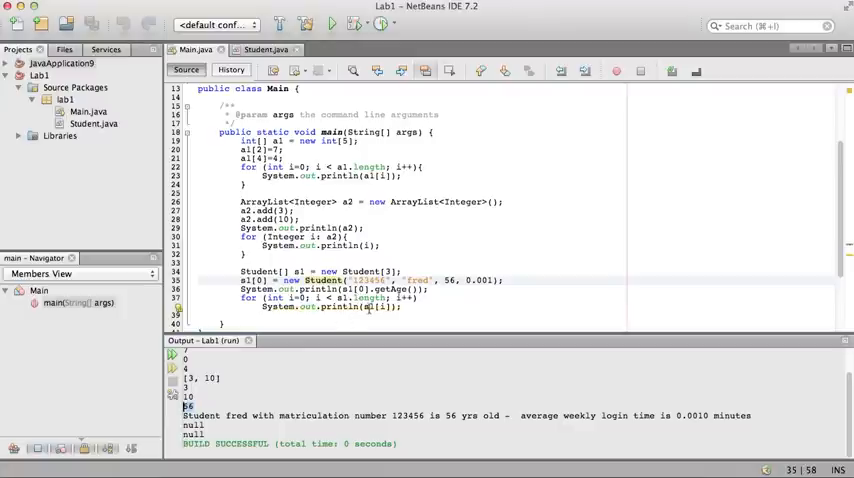
mouse_move(392, 357)
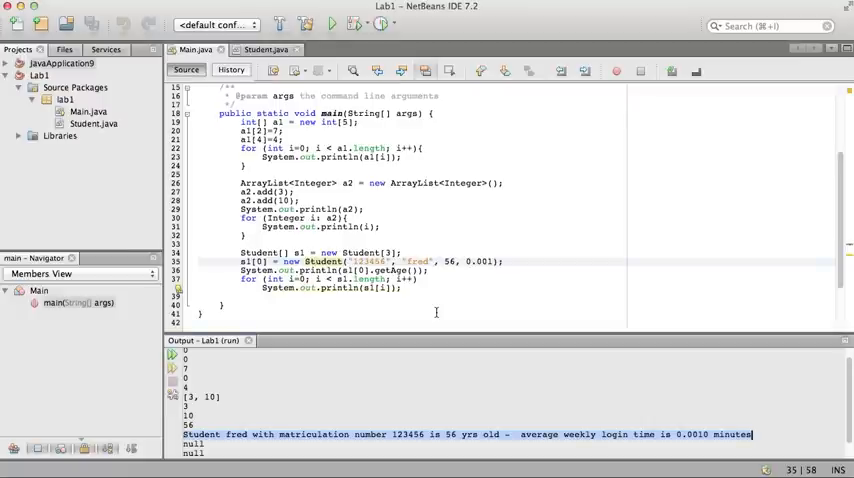
mouse_move(427, 308)
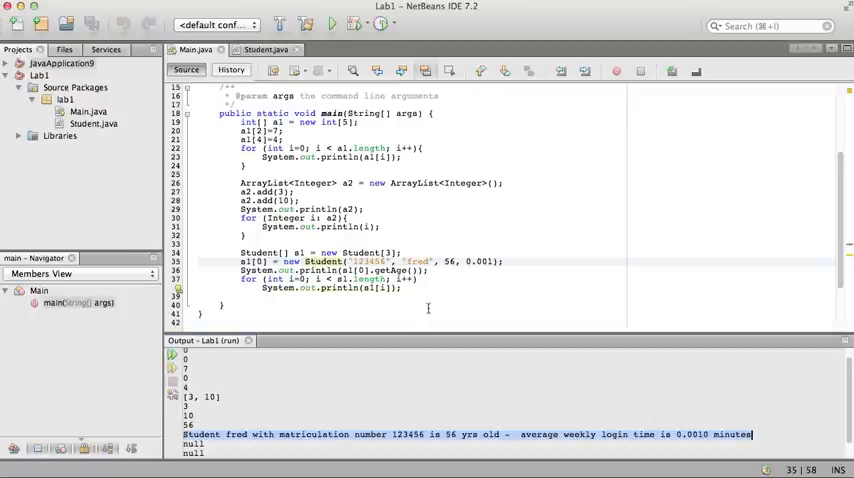